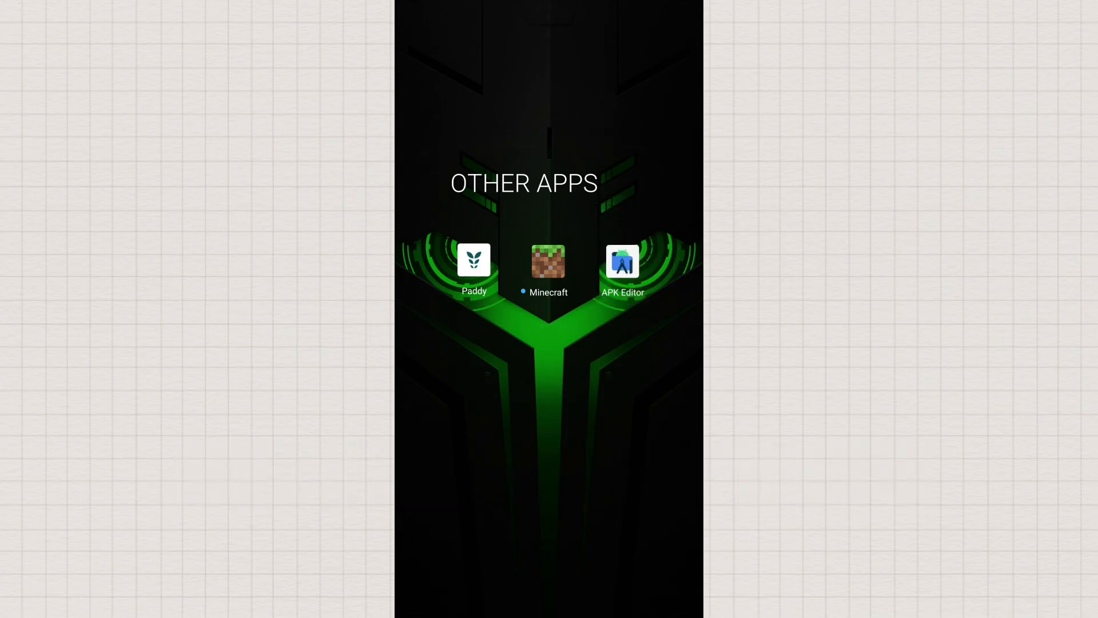
- Launch APK Editor Pro from the OTHER APPS folder on the home screen
{"action": "left_click", "coordinate": [622, 261]}
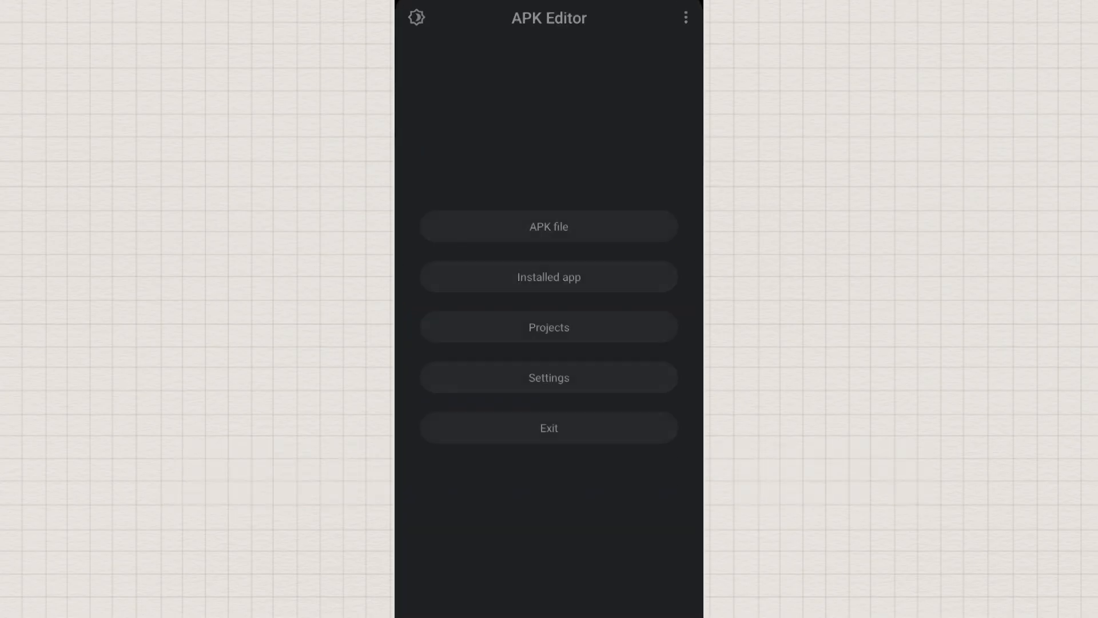
- Choose 'APK file' and scroll through the Download folder to find the Minecraft APK
{"action": "left_click", "coordinate": [549, 226]}
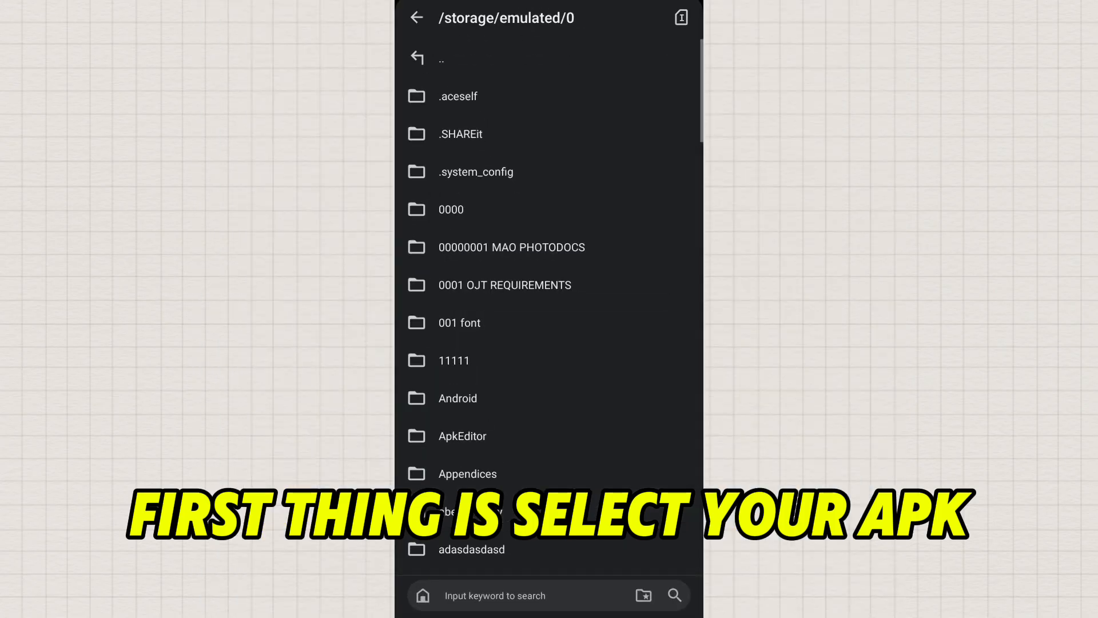
{"action": "scroll", "scroll_direction": "down", "scroll_amount": 3}
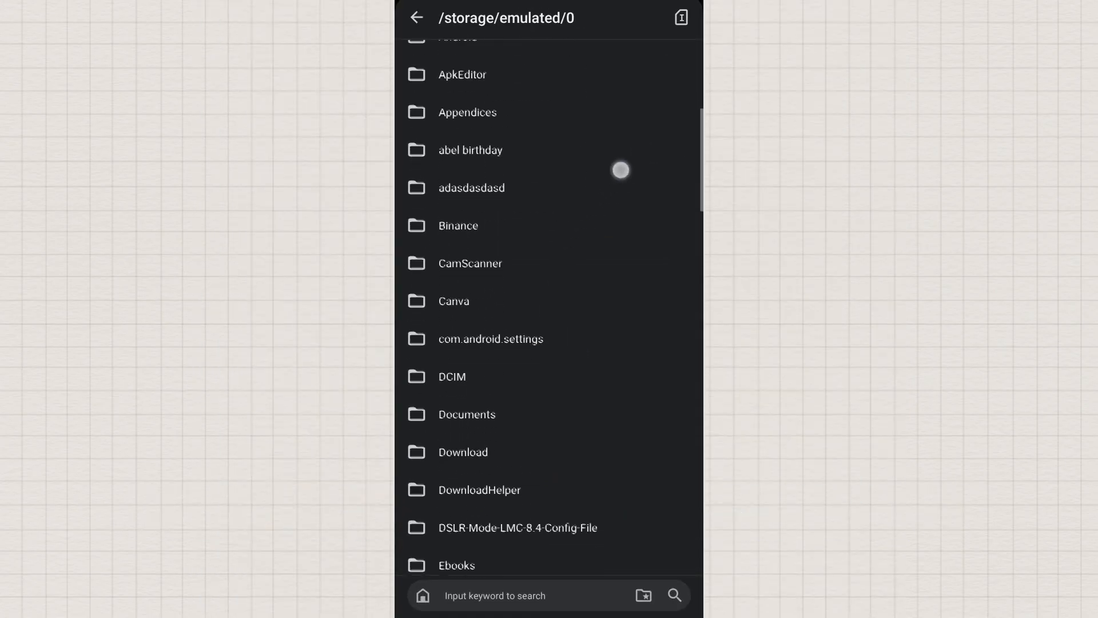
{"action": "left_click", "coordinate": [463, 452]}
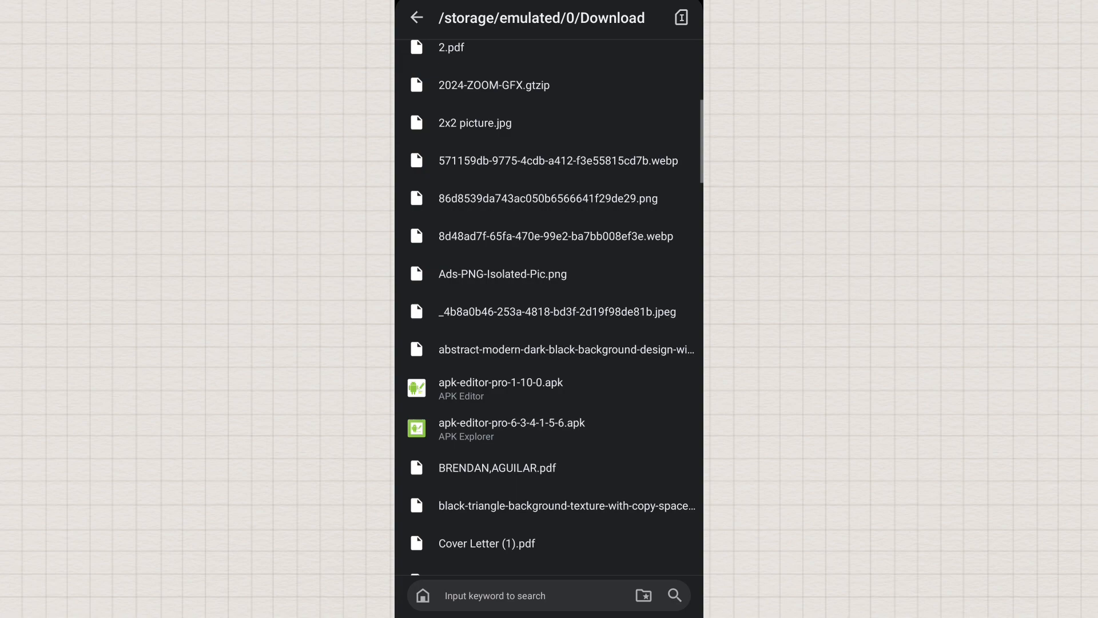
{"action": "scroll", "scroll_direction": "down", "scroll_amount": 3}
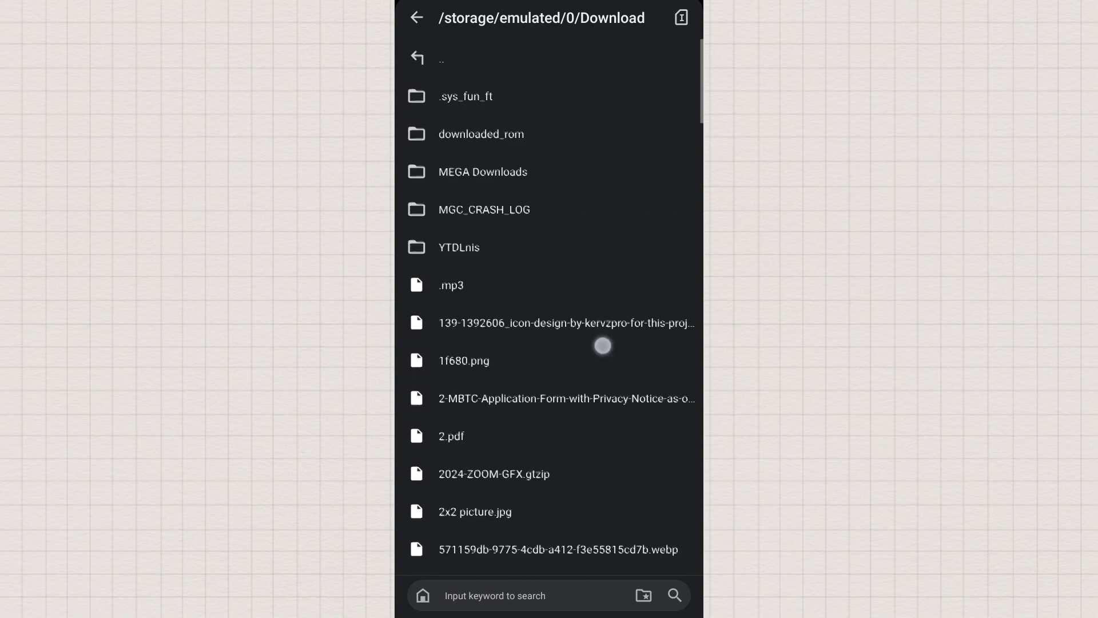
{"action": "scroll", "scroll_direction": "down", "scroll_amount": 3}
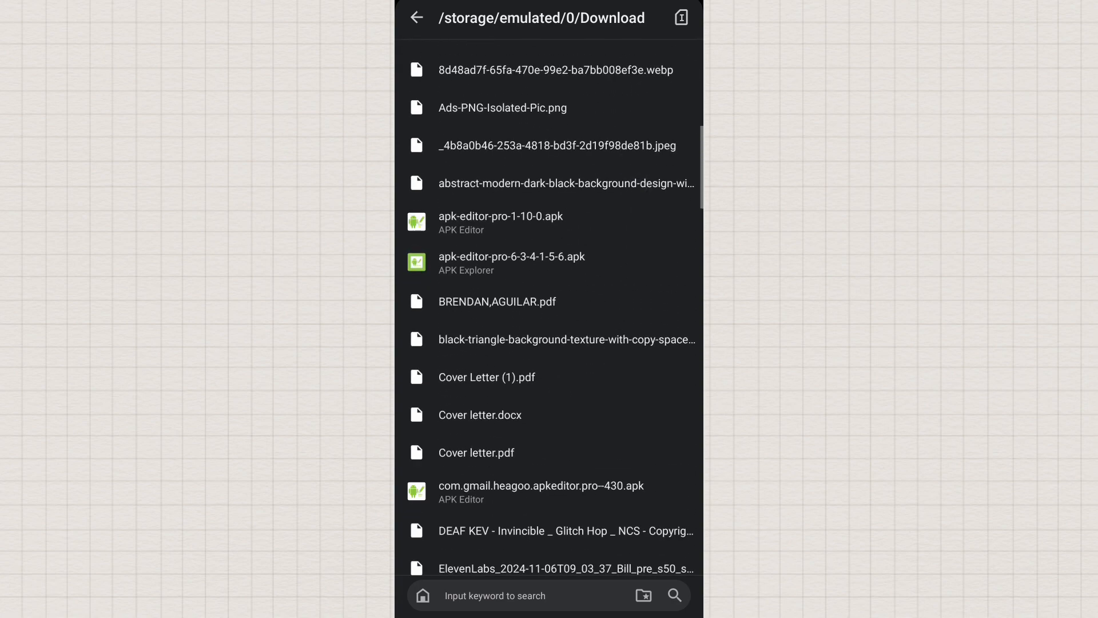
{"action": "scroll", "scroll_direction": "down", "scroll_amount": 3}
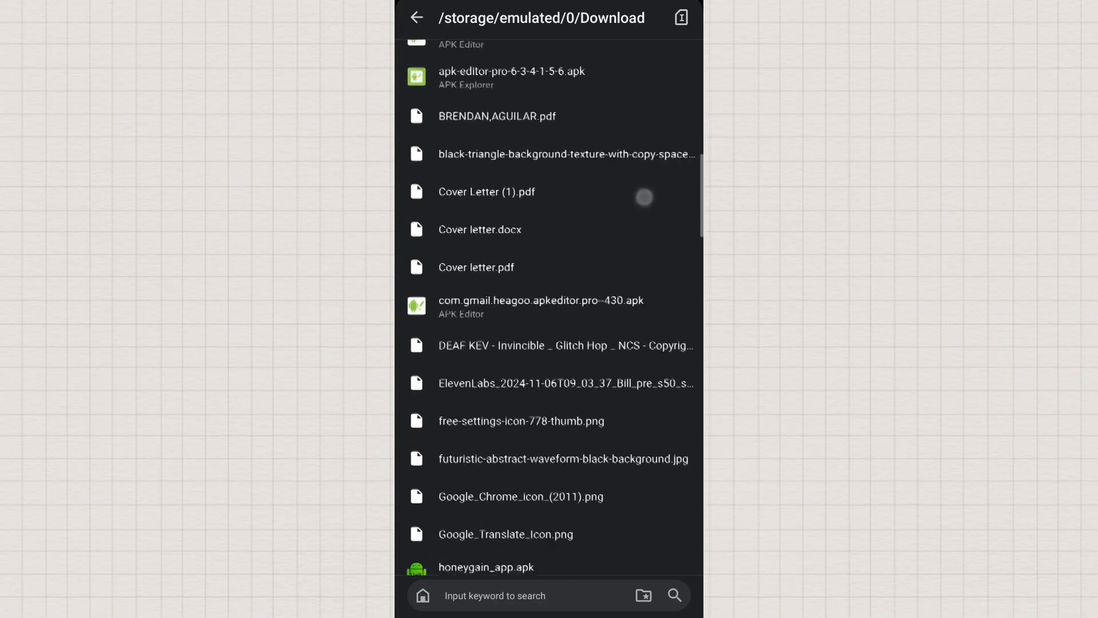
{"action": "scroll", "scroll_direction": "down", "scroll_amount": 3}
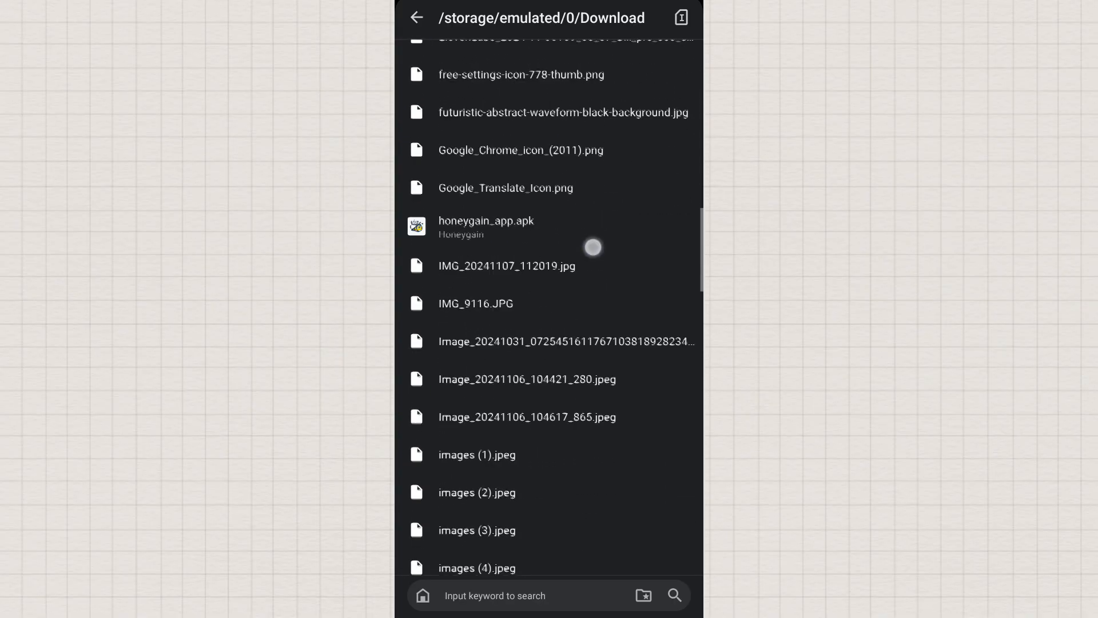
{"action": "scroll", "scroll_direction": "down", "scroll_amount": 3}
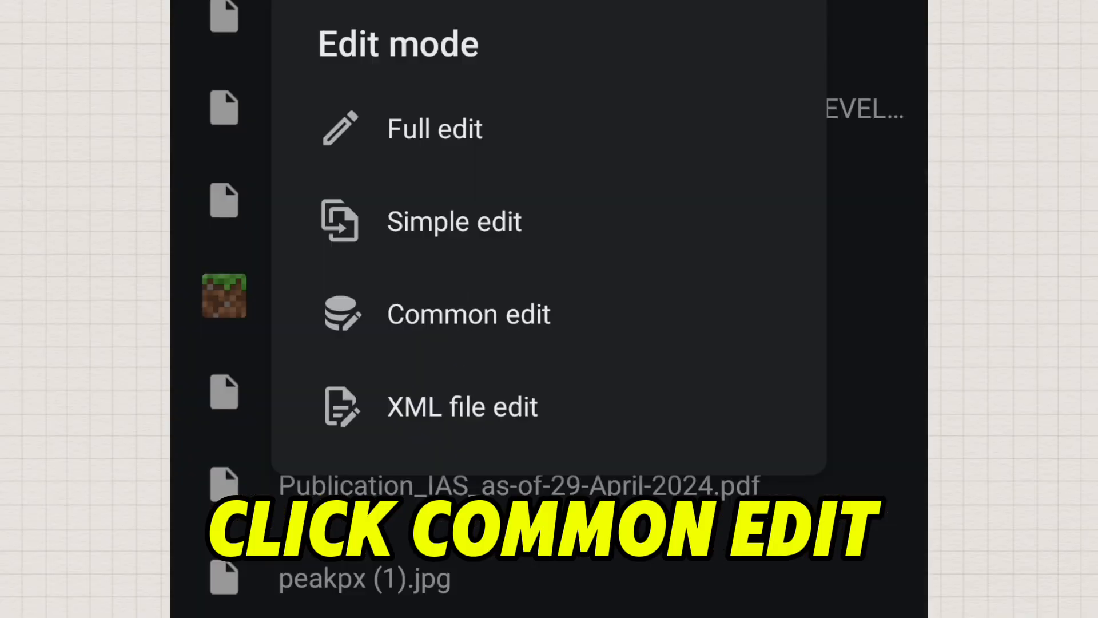
- In Common edit, rename the package to com.mojang.minecraftpe.addanything
{"action": "left_click", "coordinate": [469, 314]}
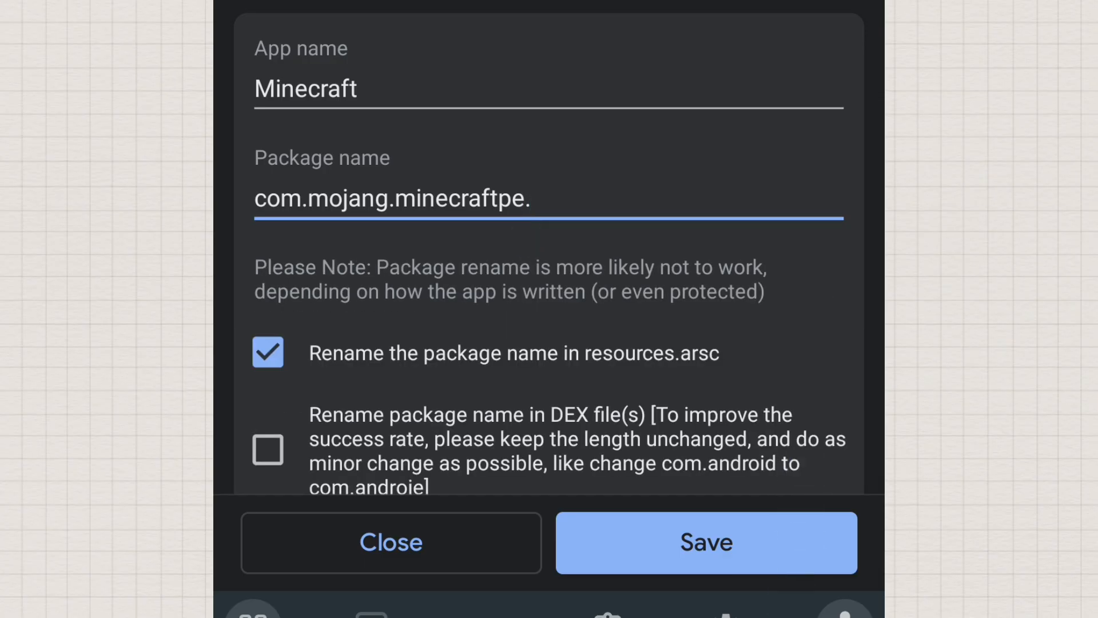
{"action": "type", "text": "anything"}
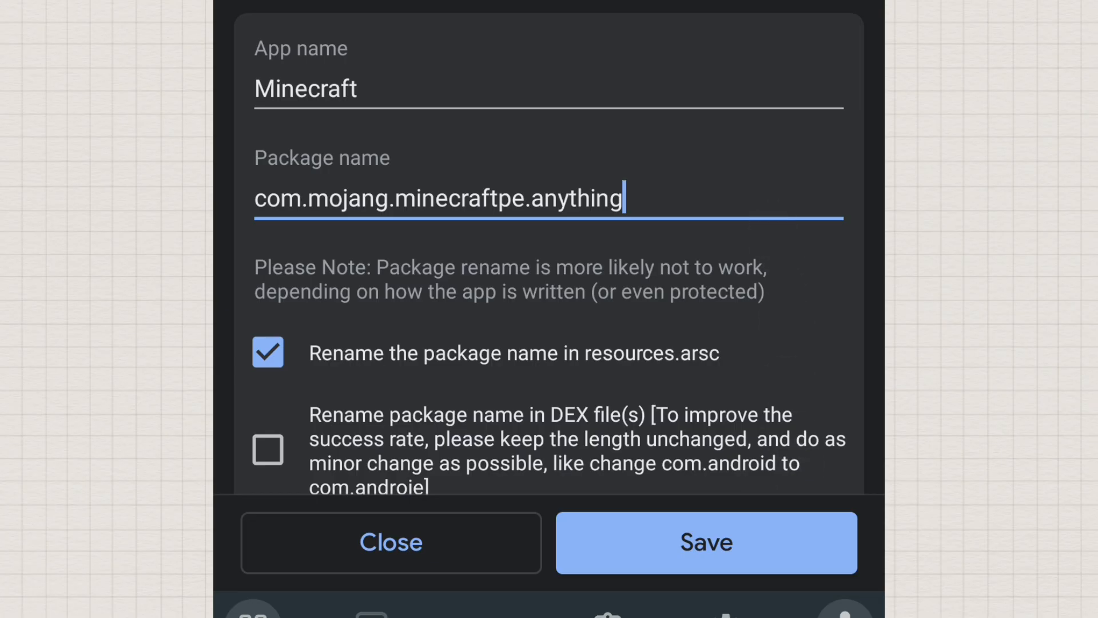
{"action": "left_click", "coordinate": [526, 197]}
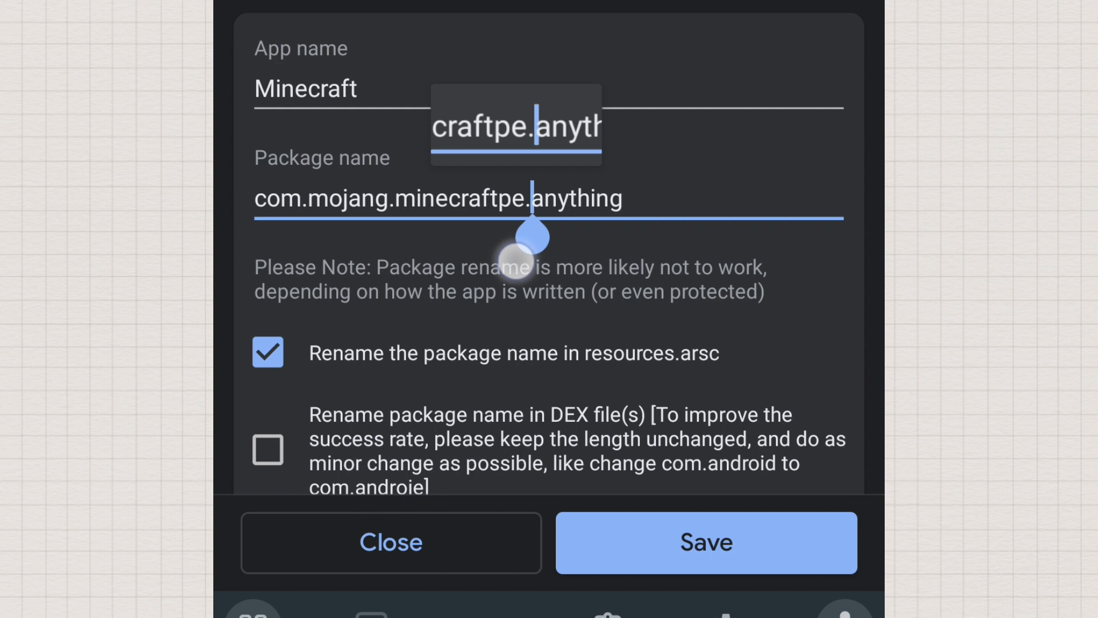
{"action": "type", "text": "adda"}
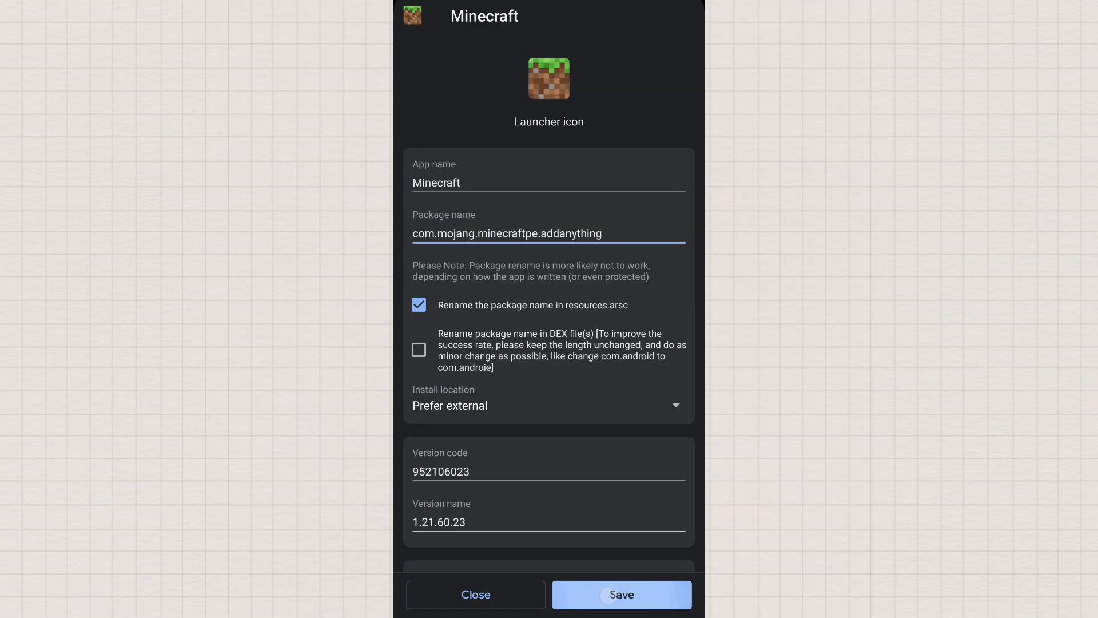
- Save the edited Minecraft as Minecraft_signed.apk
{"action": "left_click", "coordinate": [622, 594]}
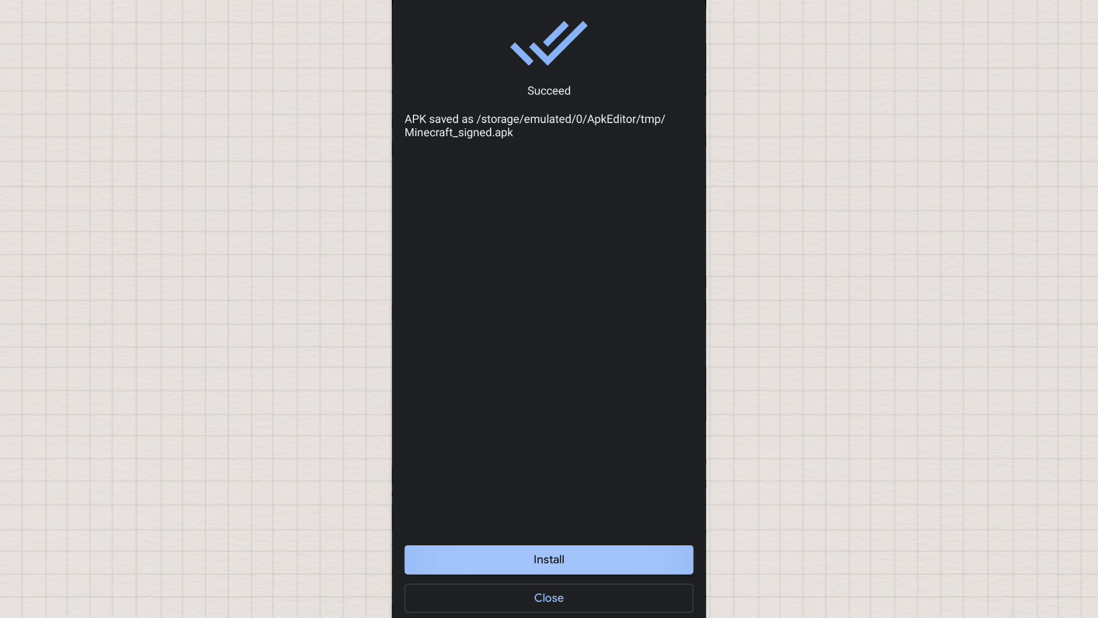
- Start installing Minecraft_signed.apk, acknowledge the risk and allow unknown-source installs
{"action": "left_click", "coordinate": [549, 559]}
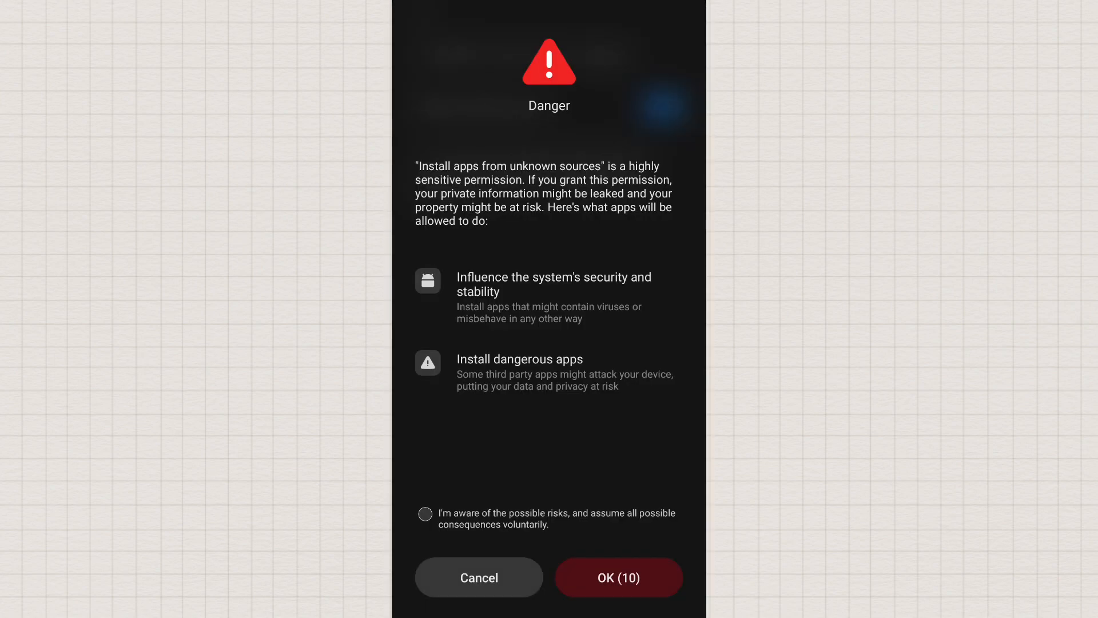
{"action": "left_click", "coordinate": [424, 529]}
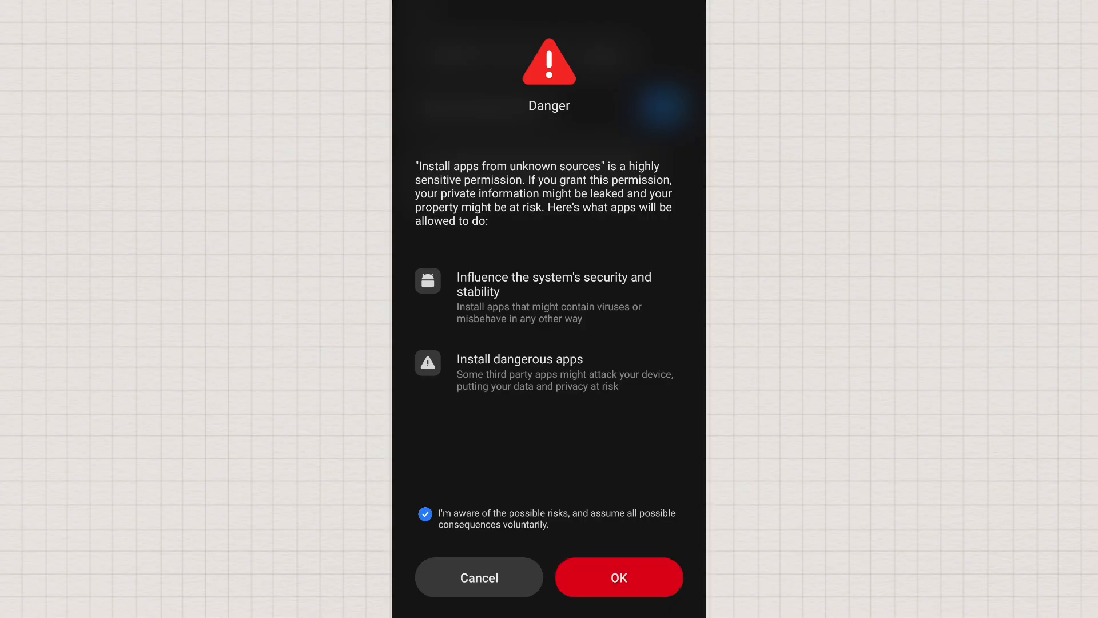
{"action": "left_click", "coordinate": [618, 577]}
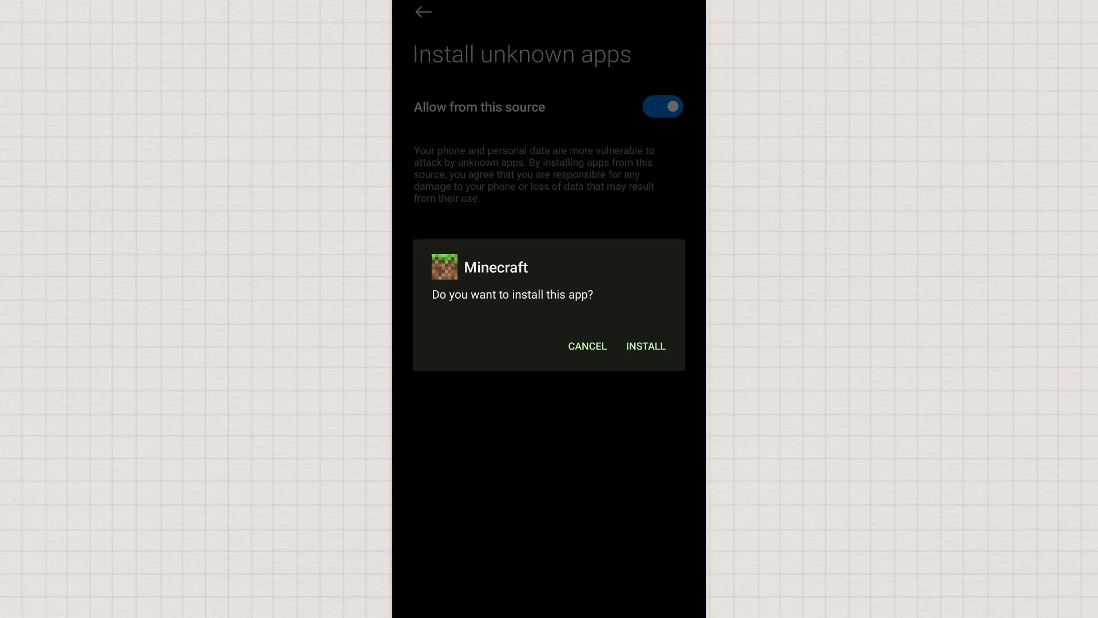
- Install the cloned Minecraft and move its icon into the OTHER APPS folder
{"action": "left_click", "coordinate": [645, 346]}
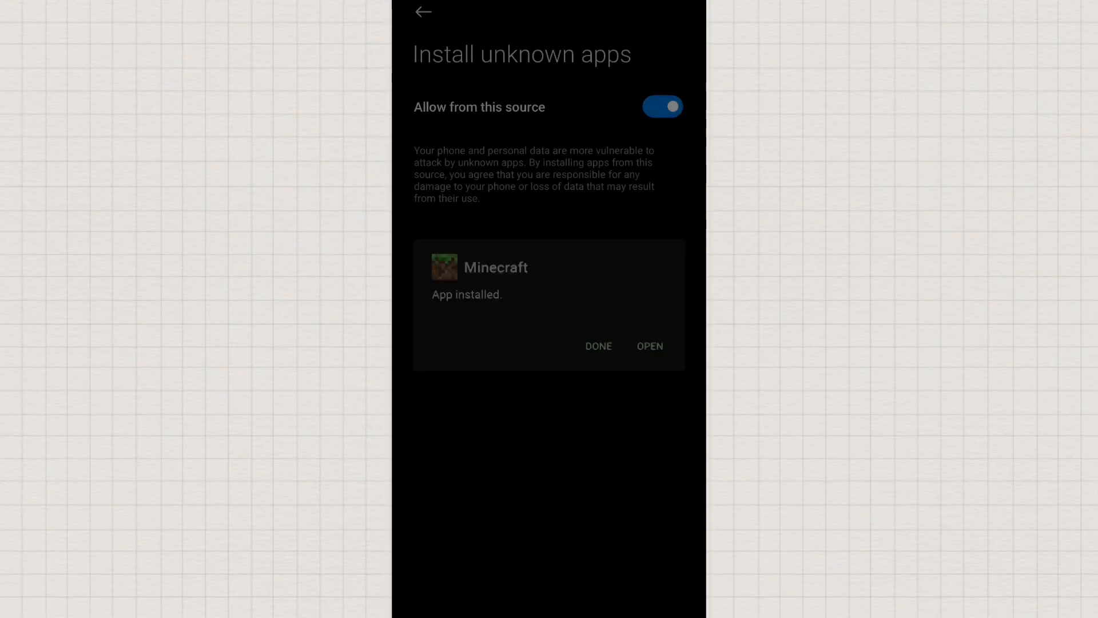
{"action": "left_click", "coordinate": [649, 345]}
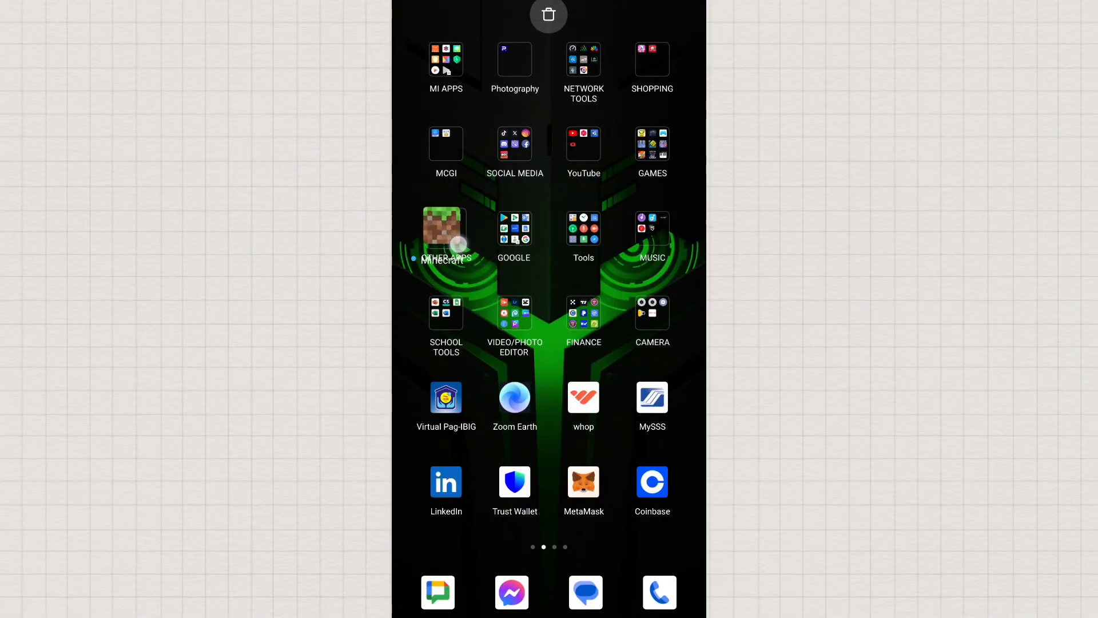
{"action": "left_click", "coordinate": [446, 232]}
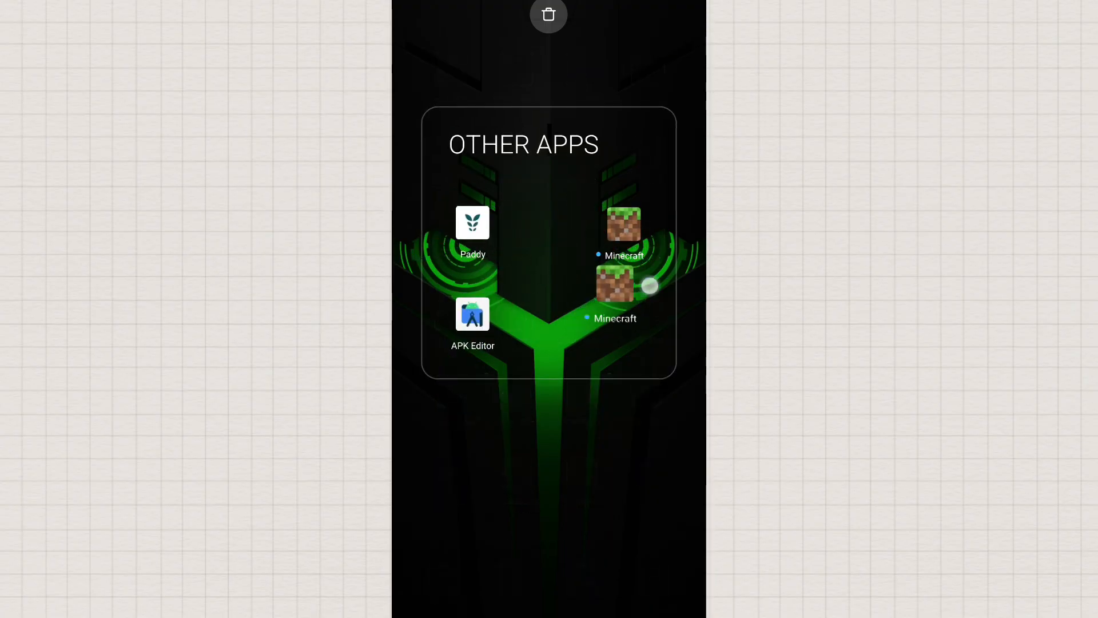